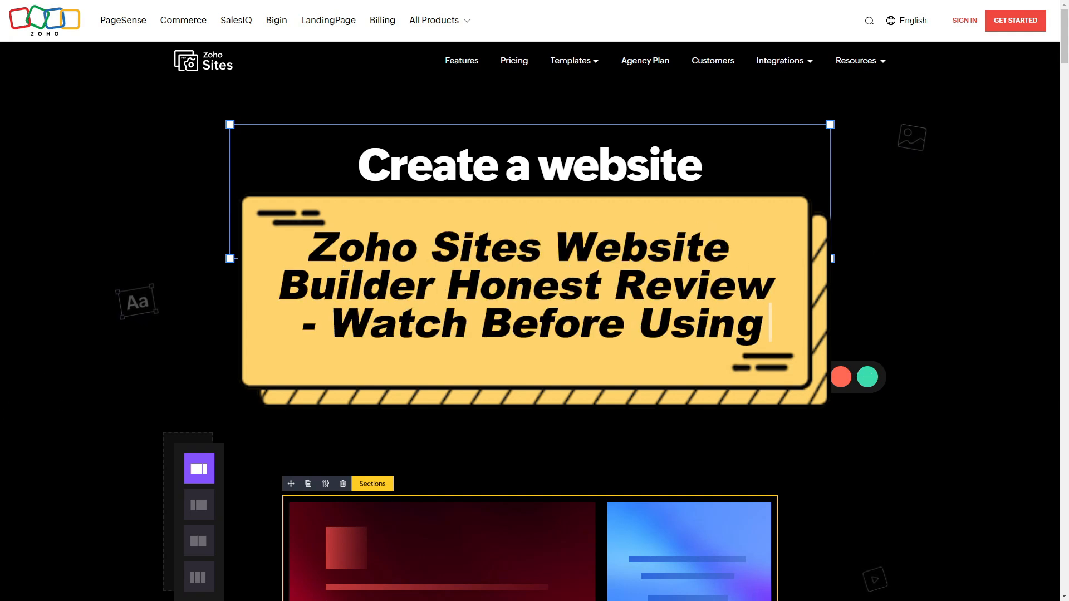
# Scroll past the hero and 'delivers in EVERY area' cards to the templates card.
pyautogui.click(786, 377)
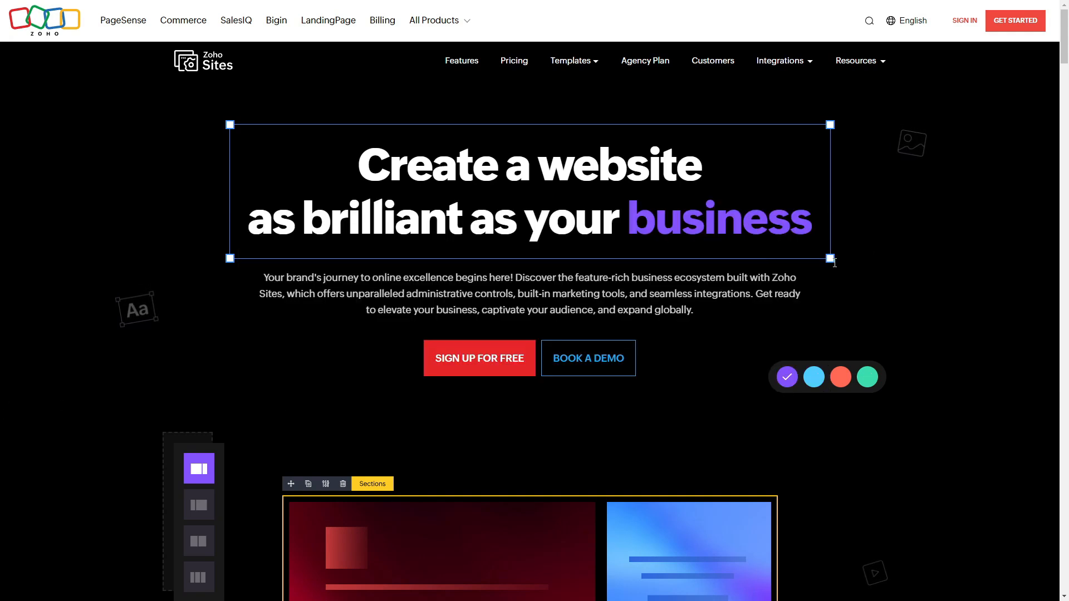
pyautogui.click(813, 376)
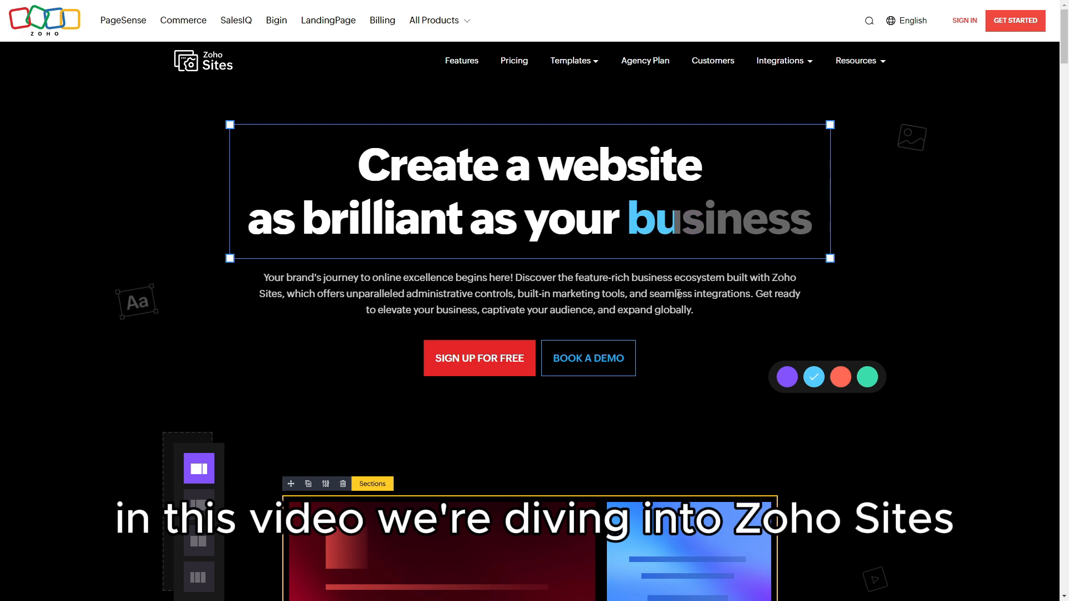
pyautogui.scroll(-3)
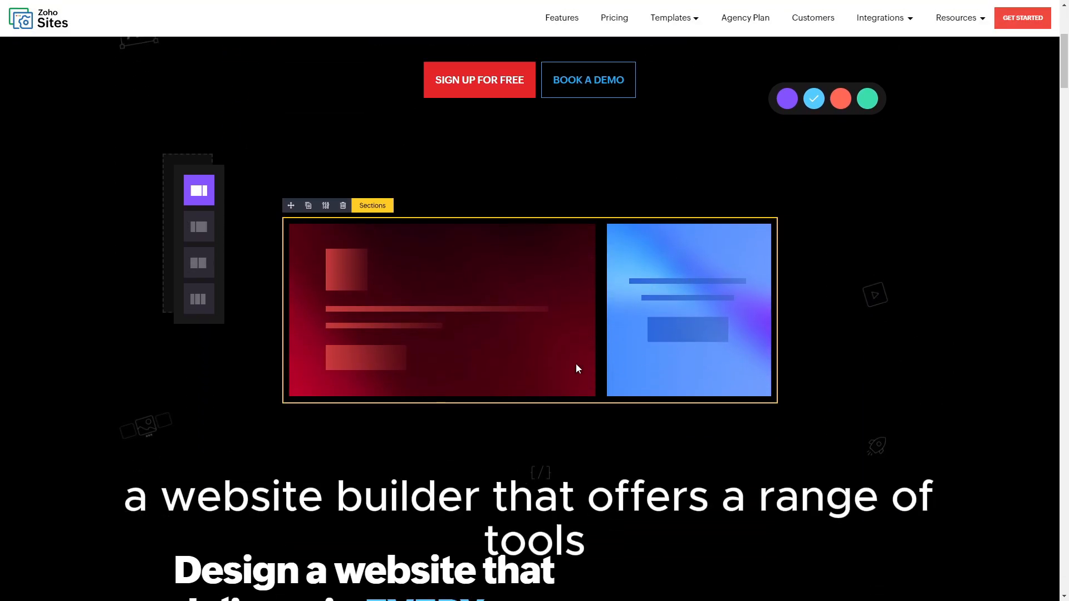
pyautogui.scroll(-3)
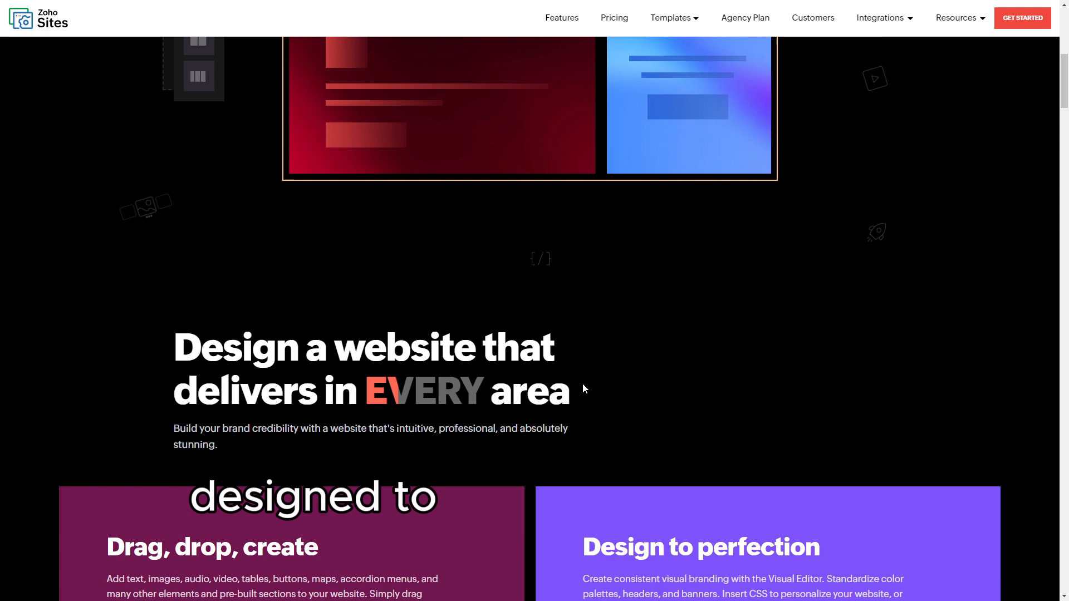
pyautogui.scroll(-3)
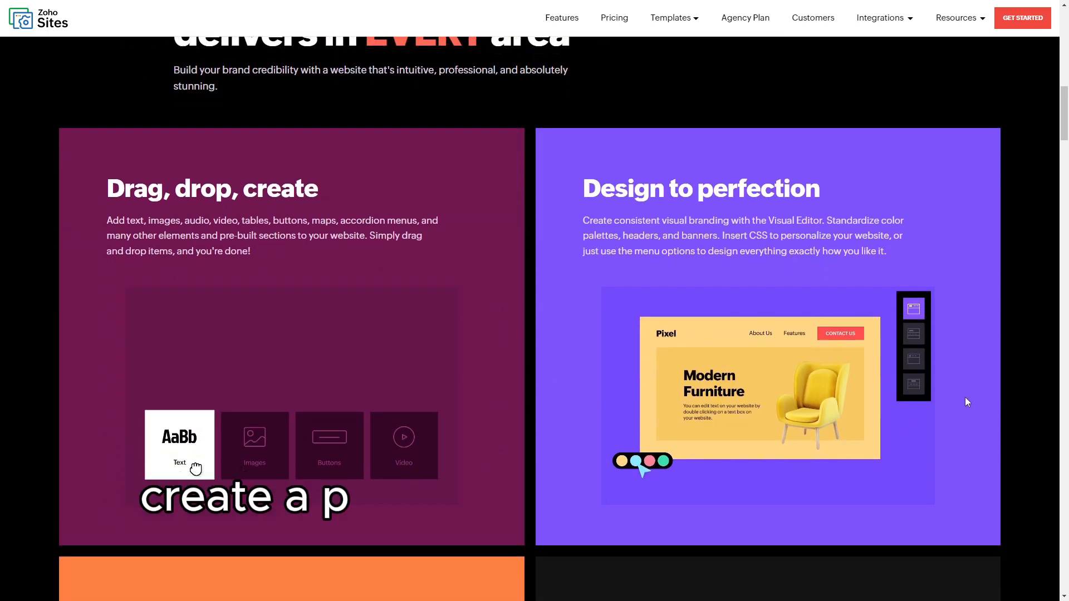
pyautogui.scroll(-3)
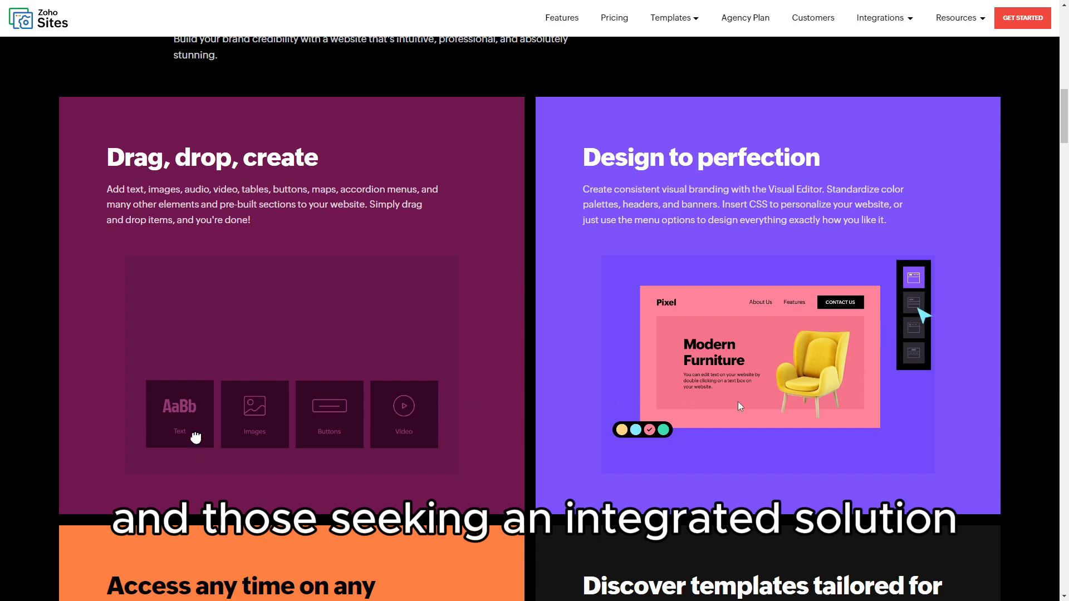
pyautogui.scroll(-3)
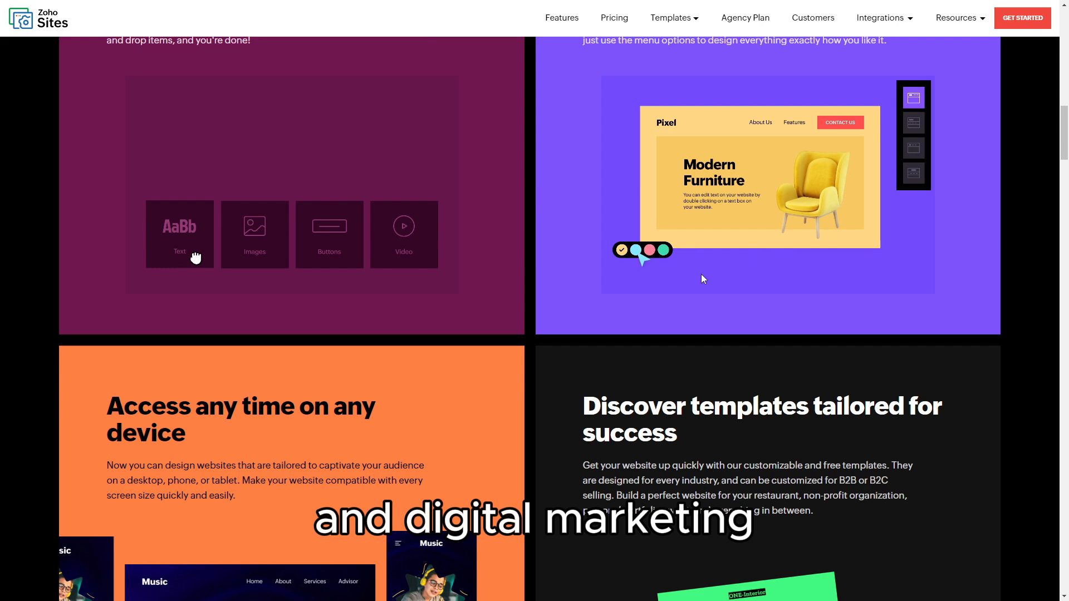
pyautogui.scroll(-3)
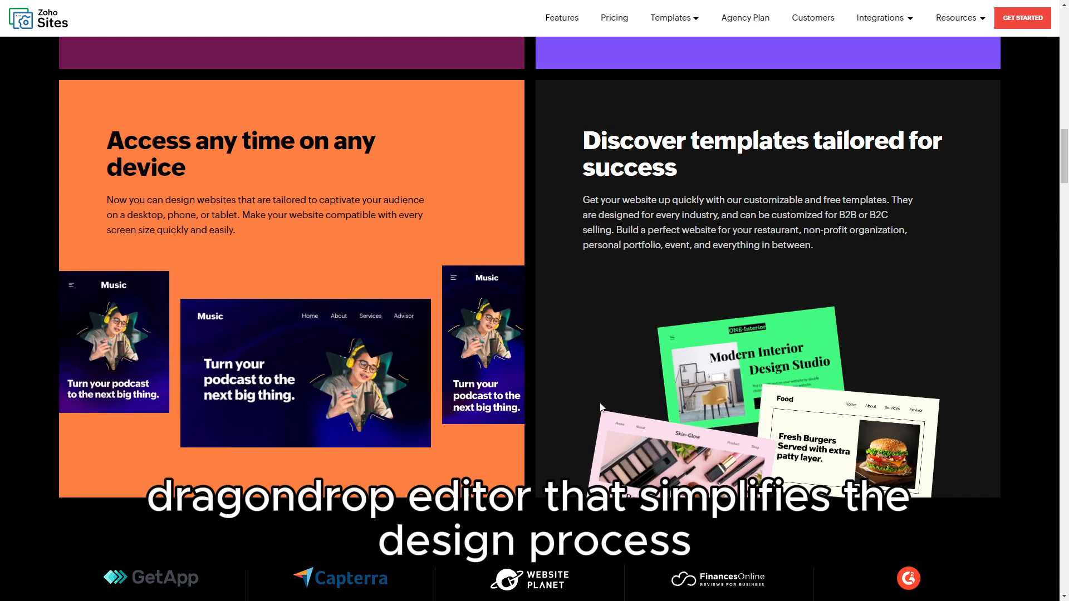
# Scroll past the rating logos, Subsites, Mega menu, SEO and Dynamic content to Website security.
pyautogui.scroll(-3)
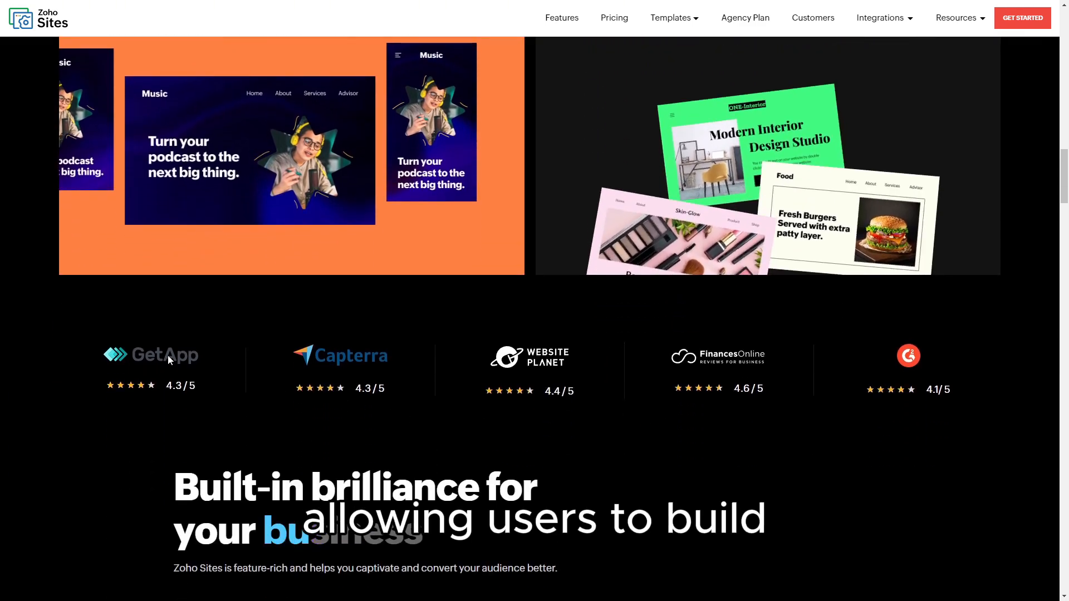
pyautogui.scroll(-3)
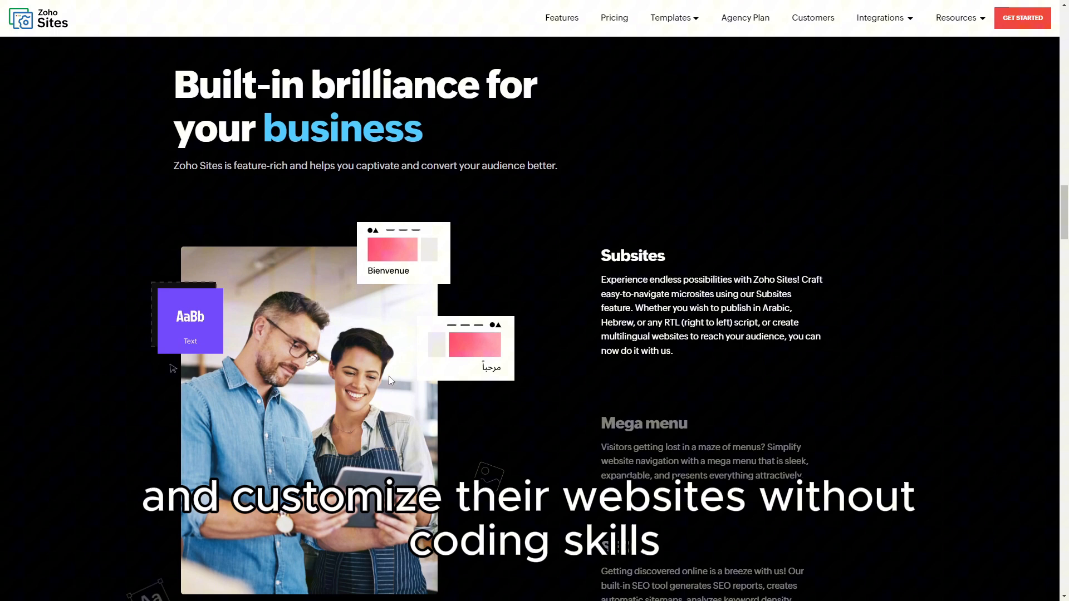
pyautogui.scroll(-3)
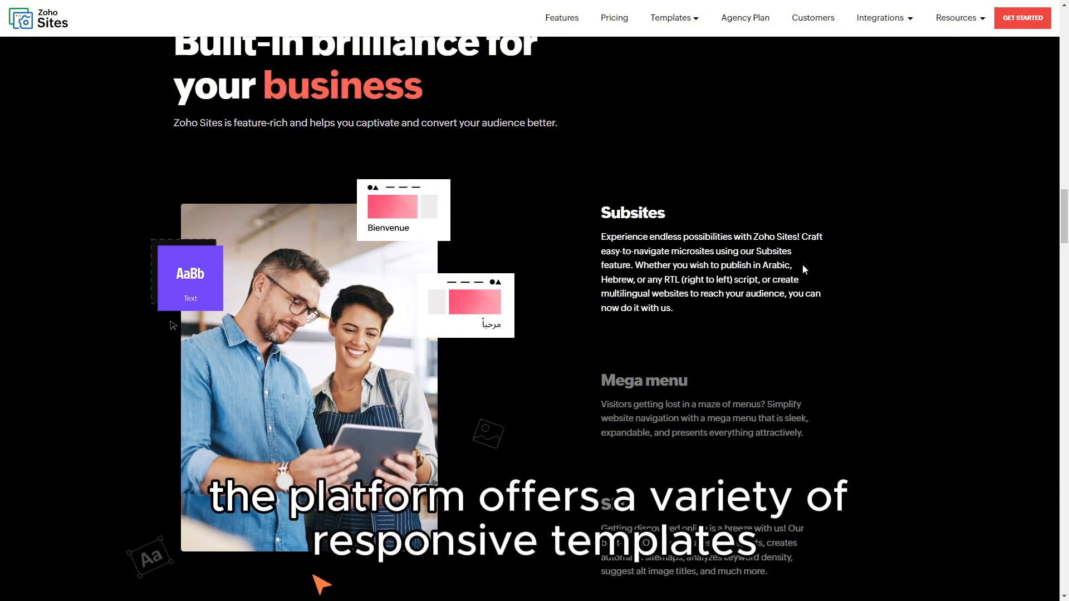
pyautogui.scroll(-3)
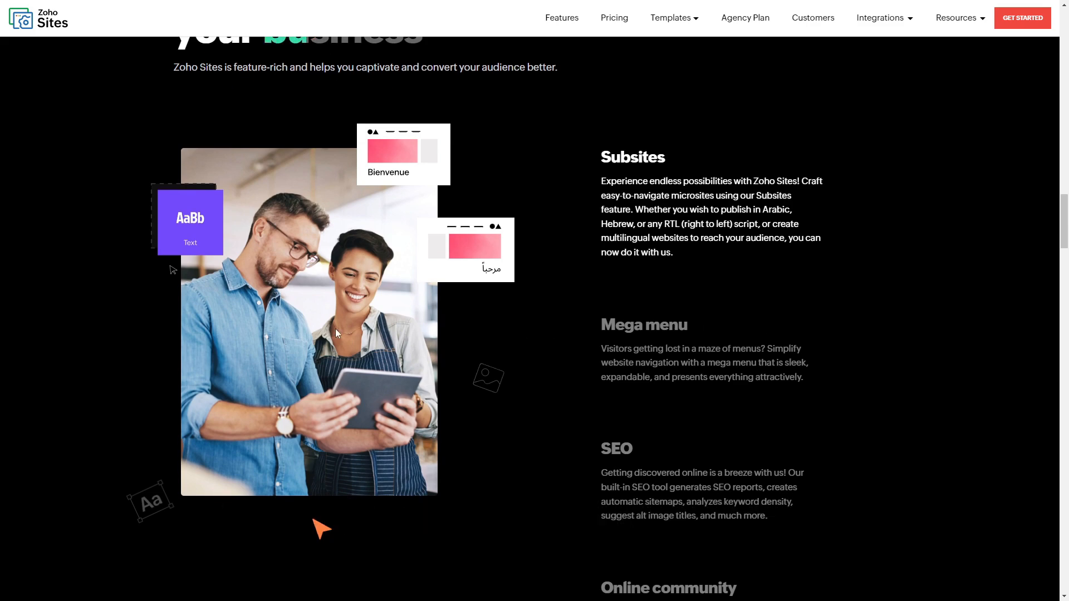
pyautogui.scroll(-3)
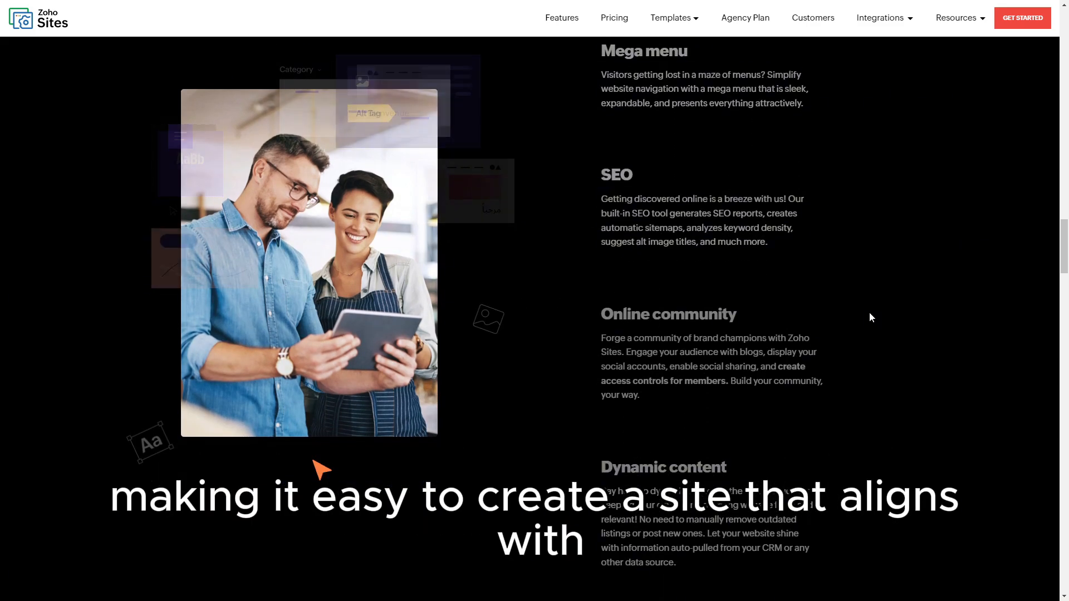
pyautogui.scroll(-3)
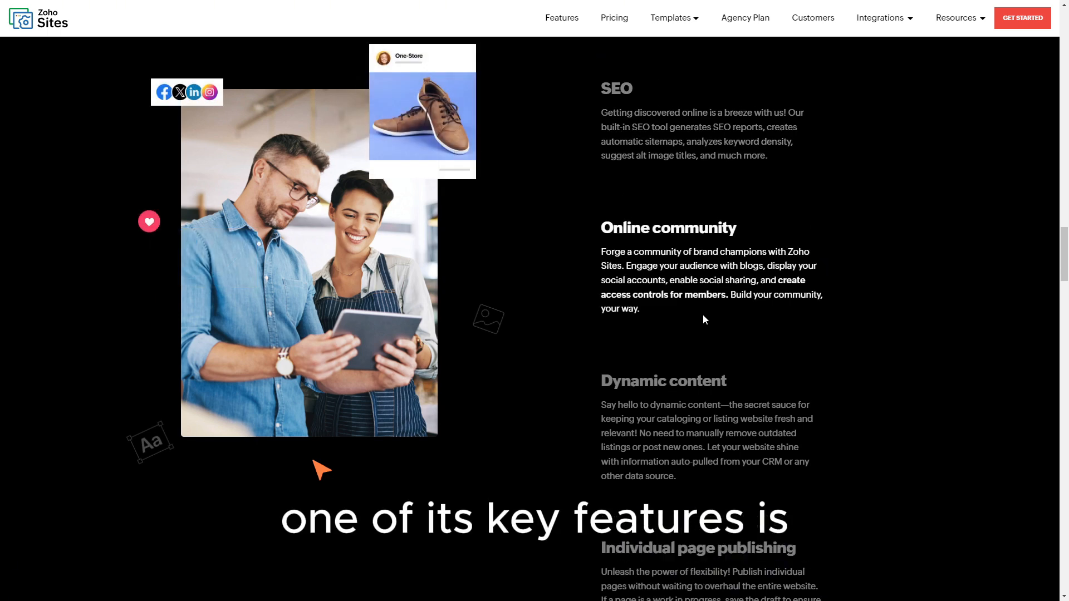
pyautogui.scroll(3)
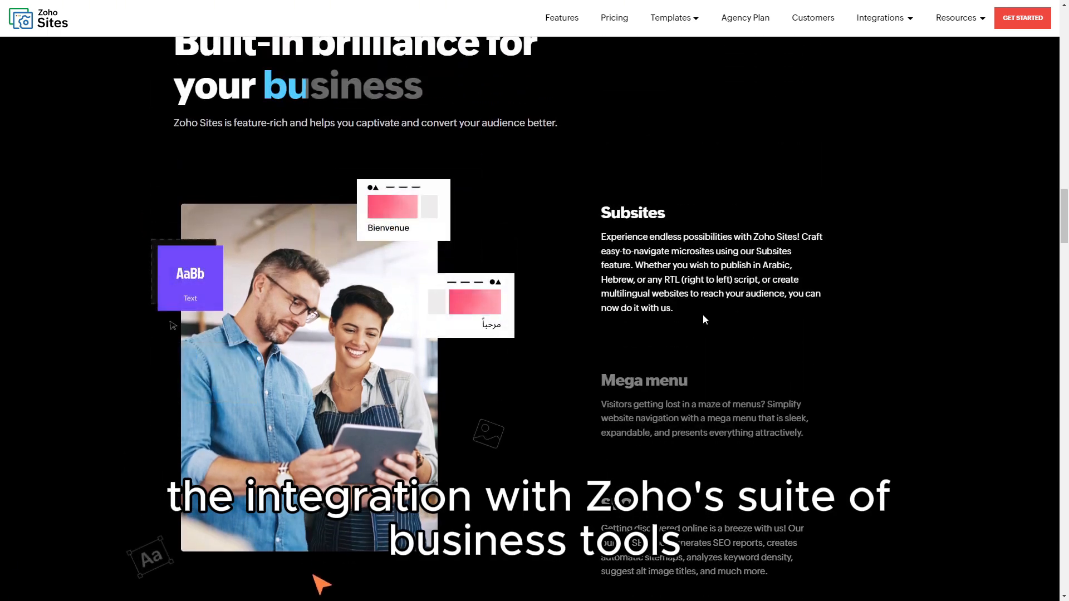
pyautogui.scroll(-3)
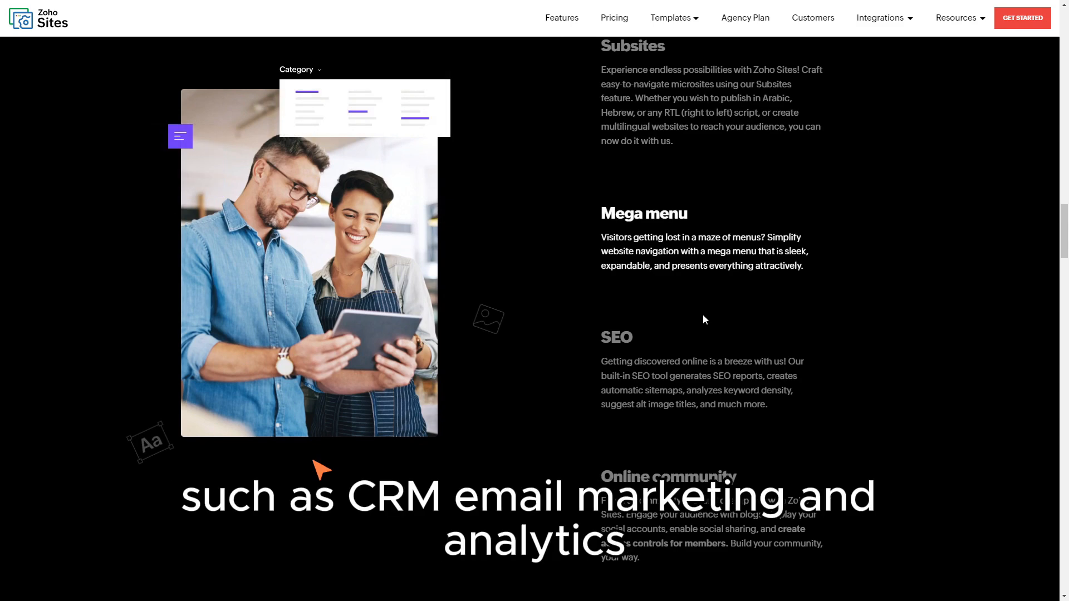
pyautogui.scroll(-3)
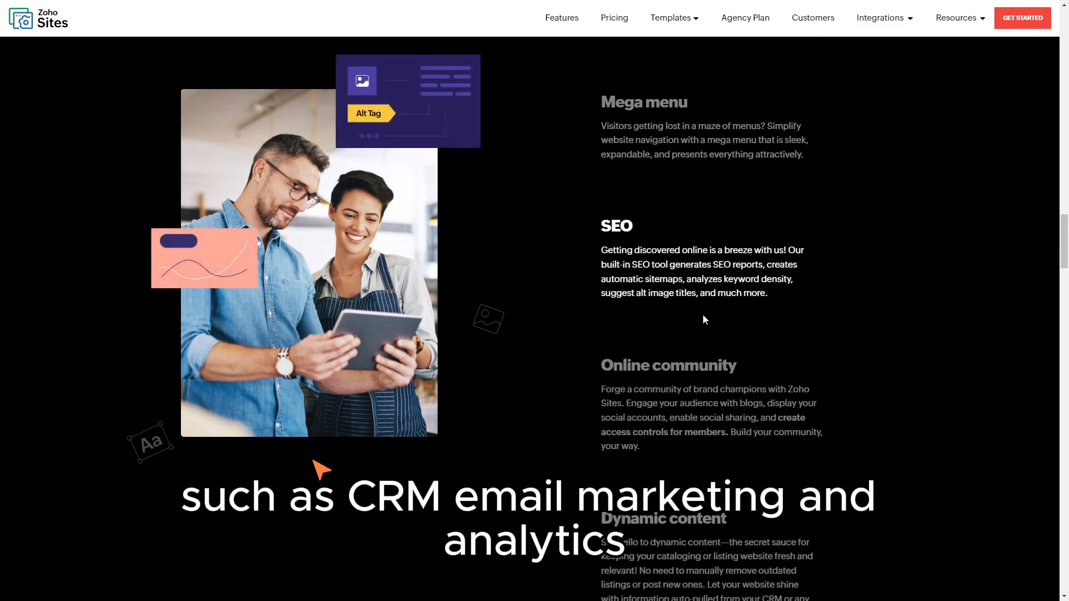
pyautogui.scroll(-3)
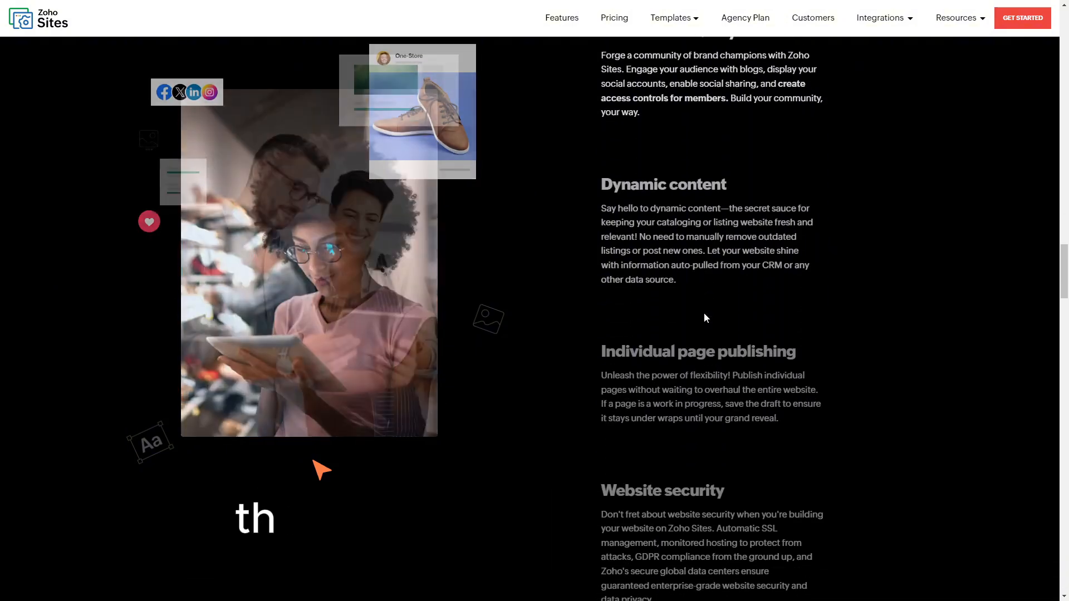
pyautogui.scroll(-3)
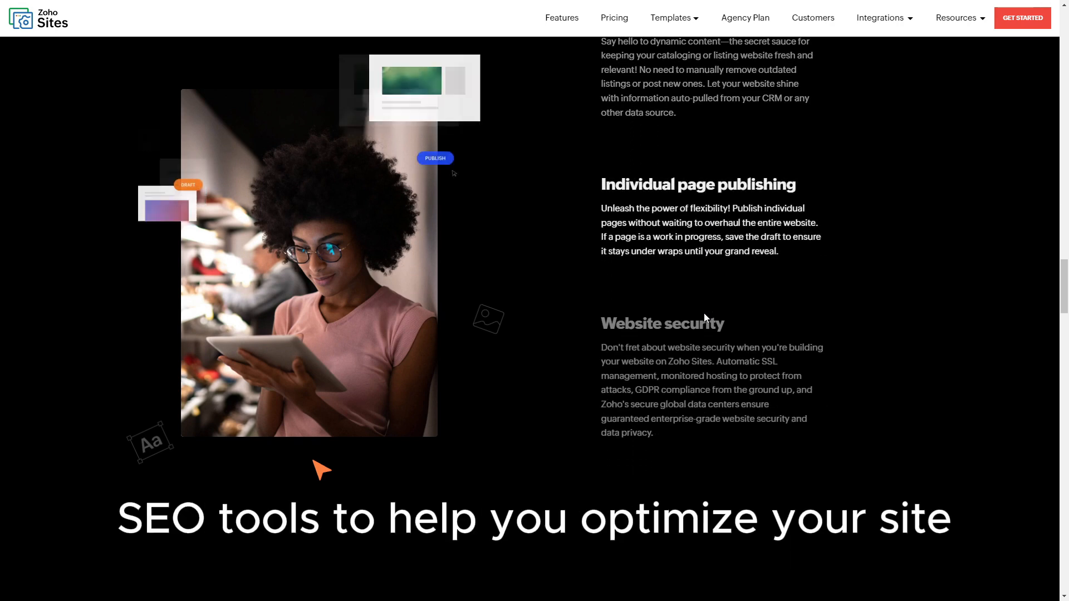
pyautogui.scroll(-3)
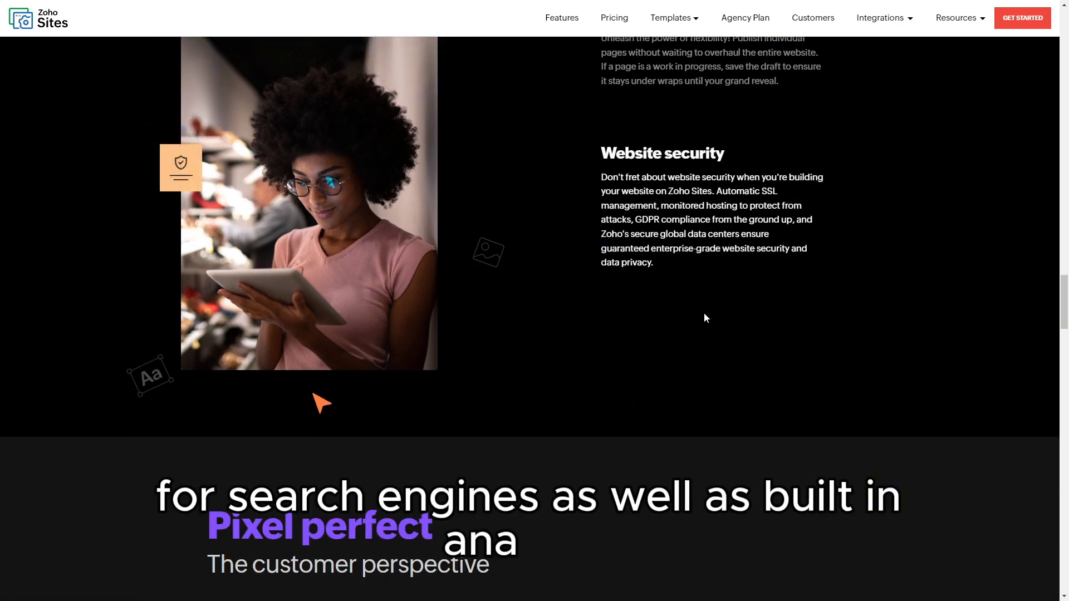
# Scroll through the Pixel perfect testimonial to the 'Do more with seamless synergy' app grid.
pyautogui.scroll(-3)
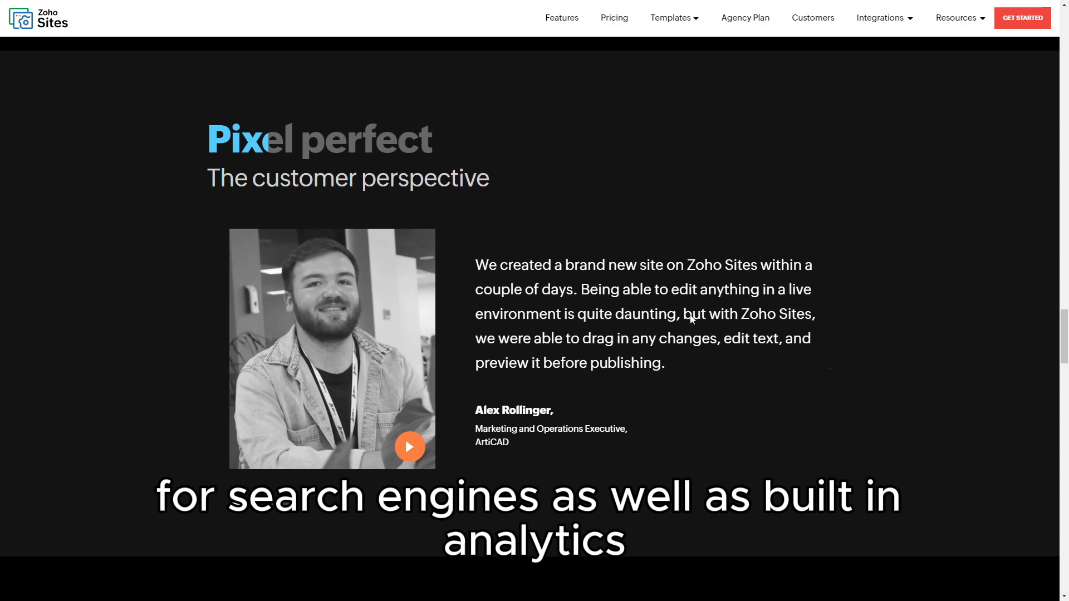
pyautogui.scroll(-3)
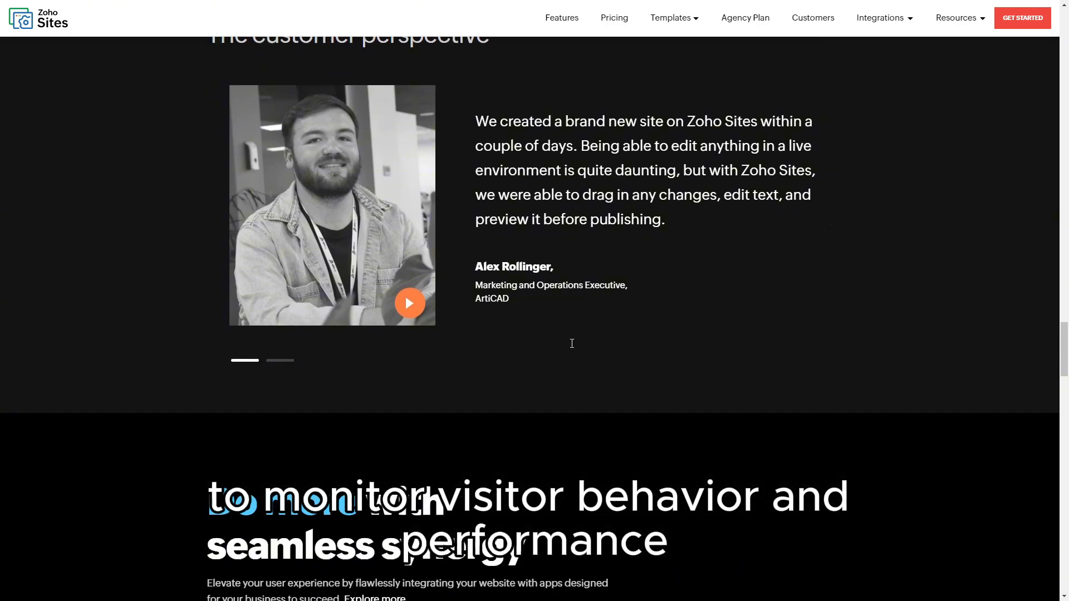
pyautogui.scroll(-3)
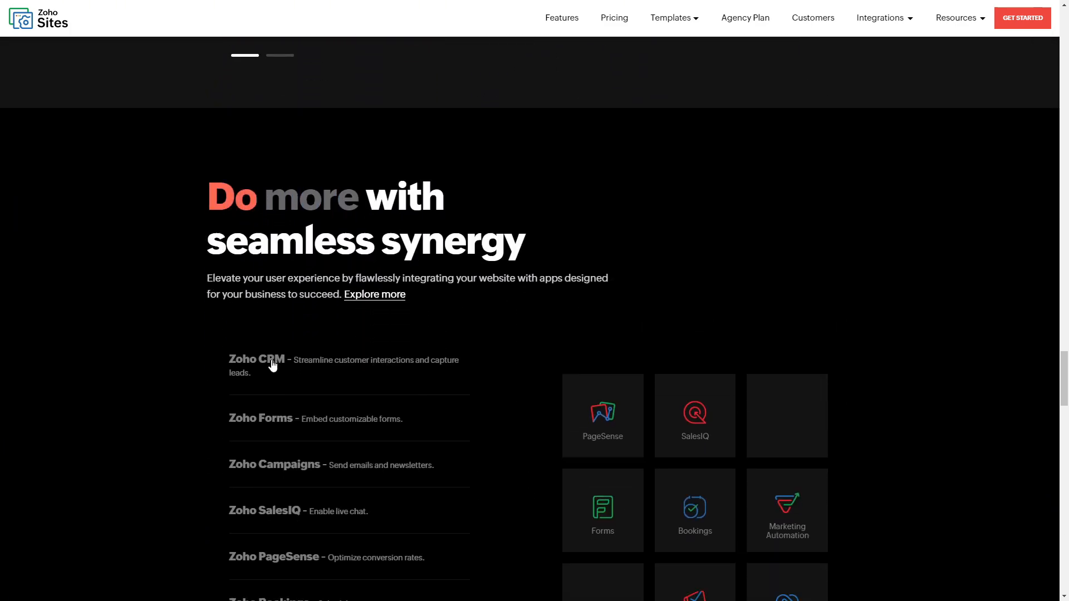
pyautogui.scroll(-3)
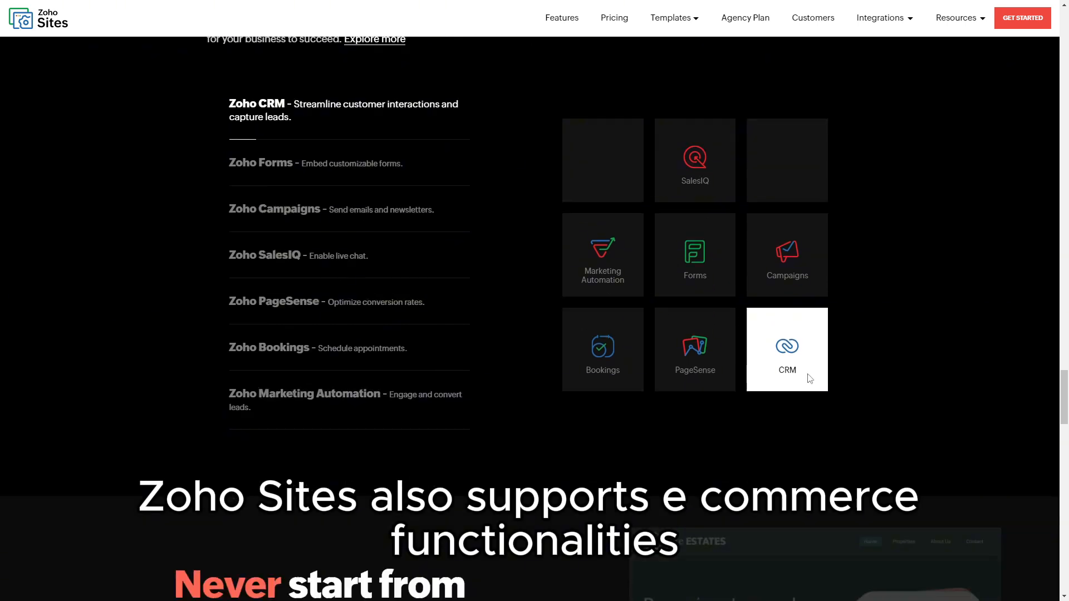
pyautogui.scroll(-3)
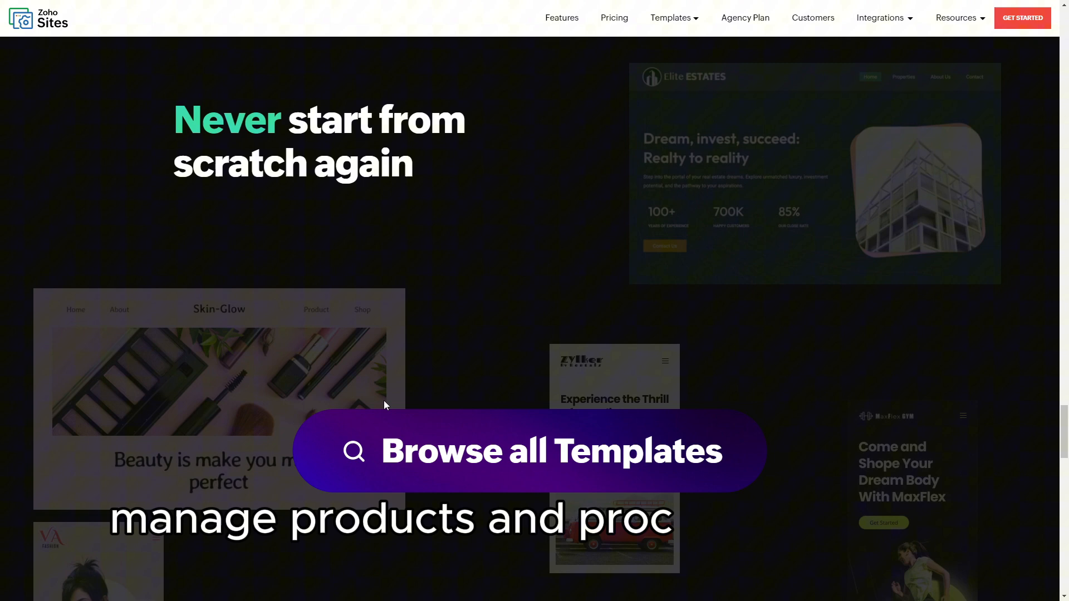
# Scroll past the templates showcase to the footer, then back up to the sign-up banner.
pyautogui.scroll(-3)
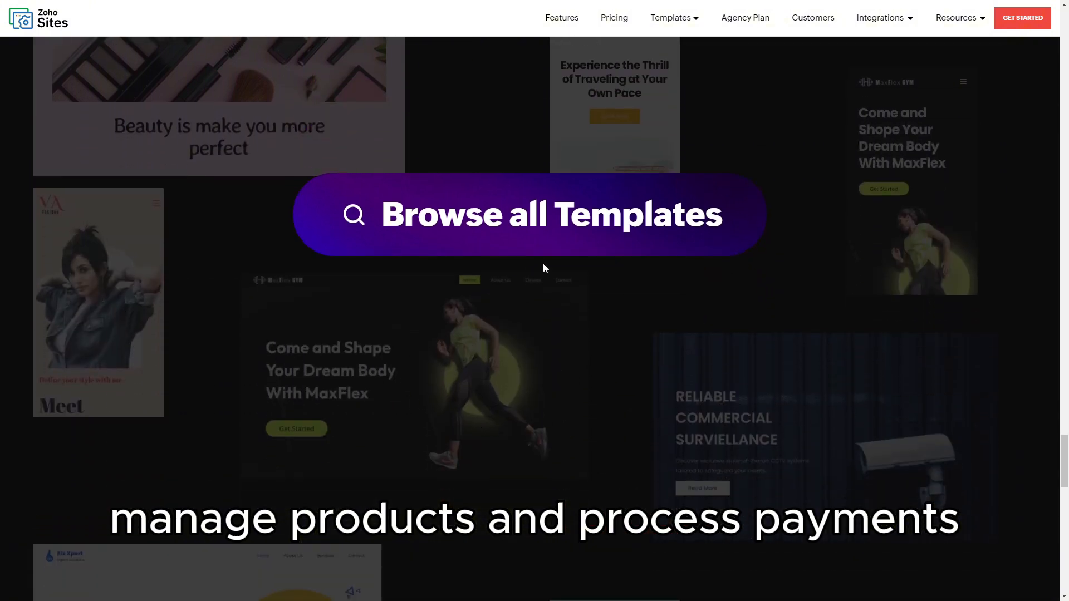
pyautogui.scroll(-3)
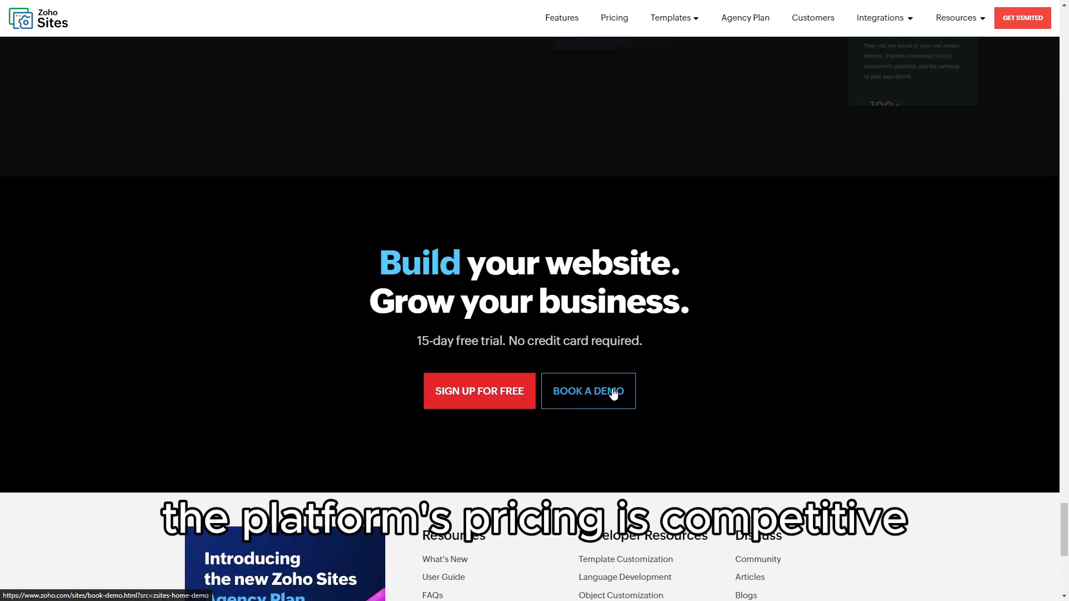
pyautogui.scroll(-3)
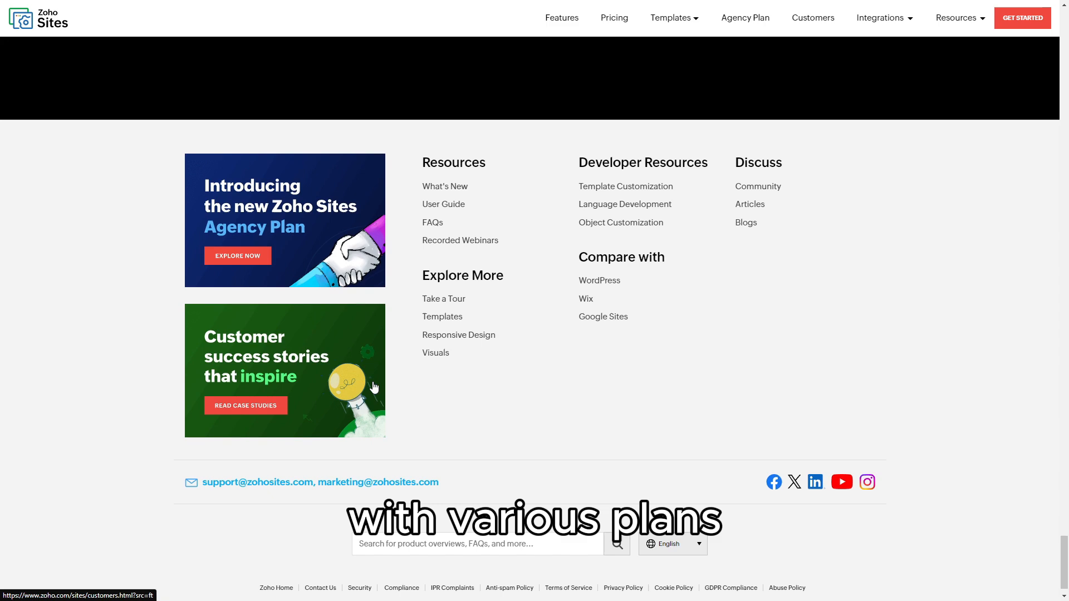
pyautogui.scroll(-3)
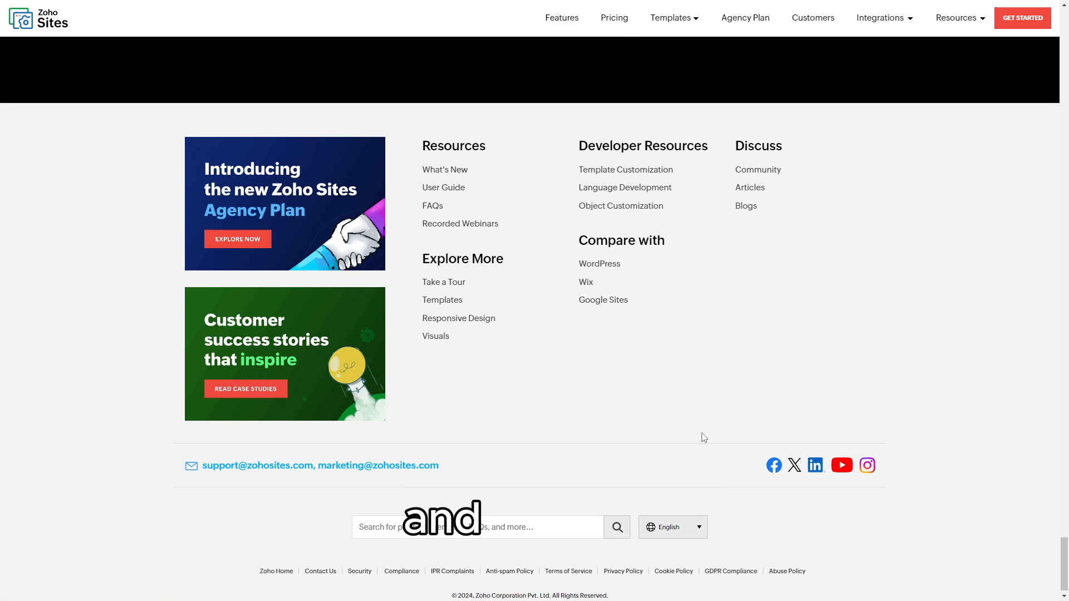
pyautogui.scroll(3)
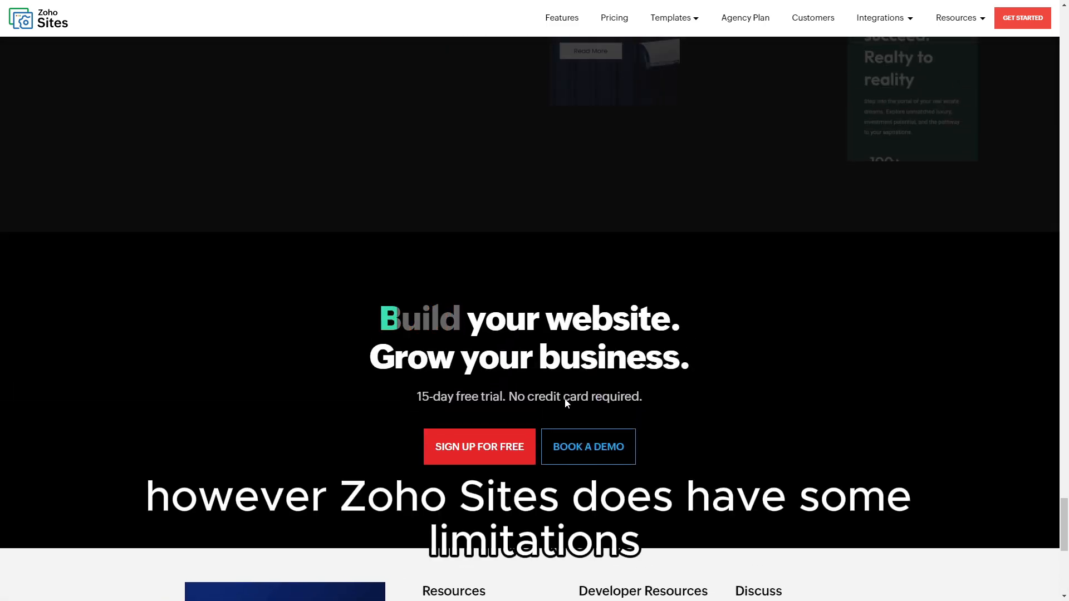
# Scroll up through templates, integrations and Pixel perfect testimonial to the Dynamic content feature.
pyautogui.scroll(3)
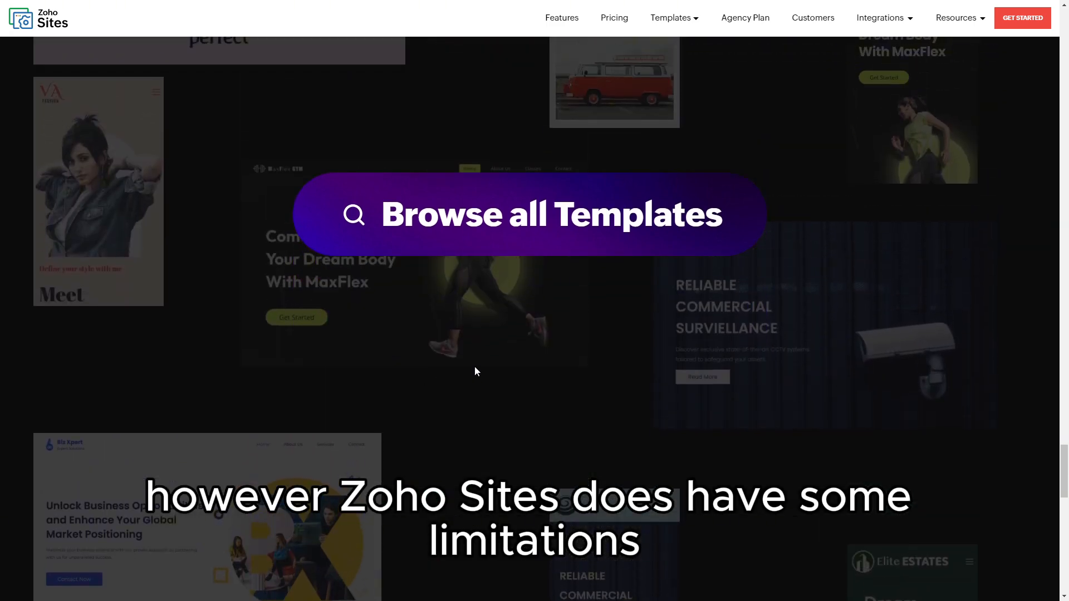
pyautogui.scroll(3)
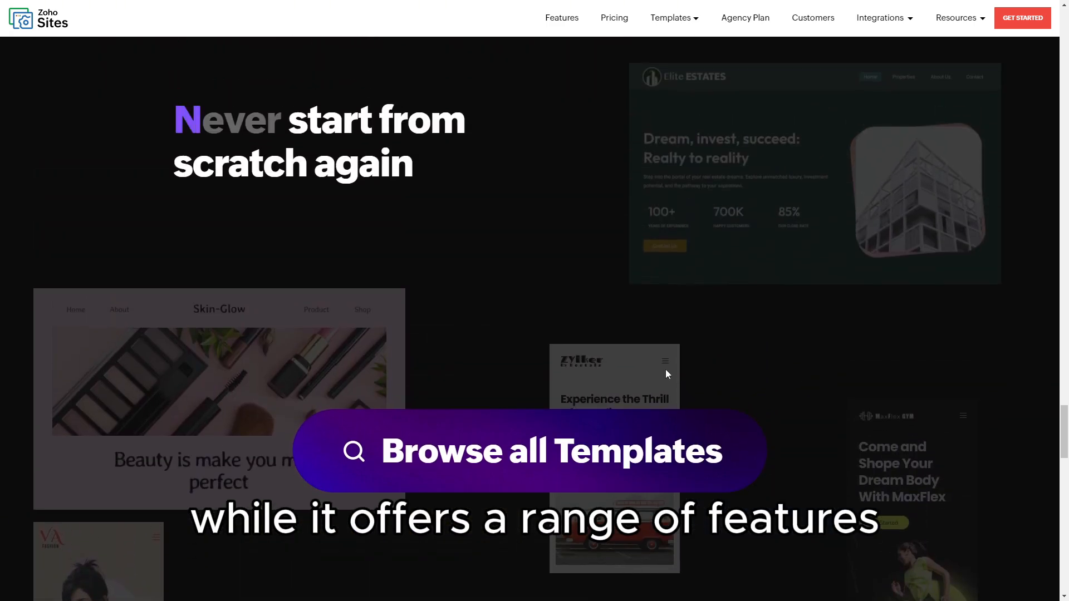
pyautogui.scroll(3)
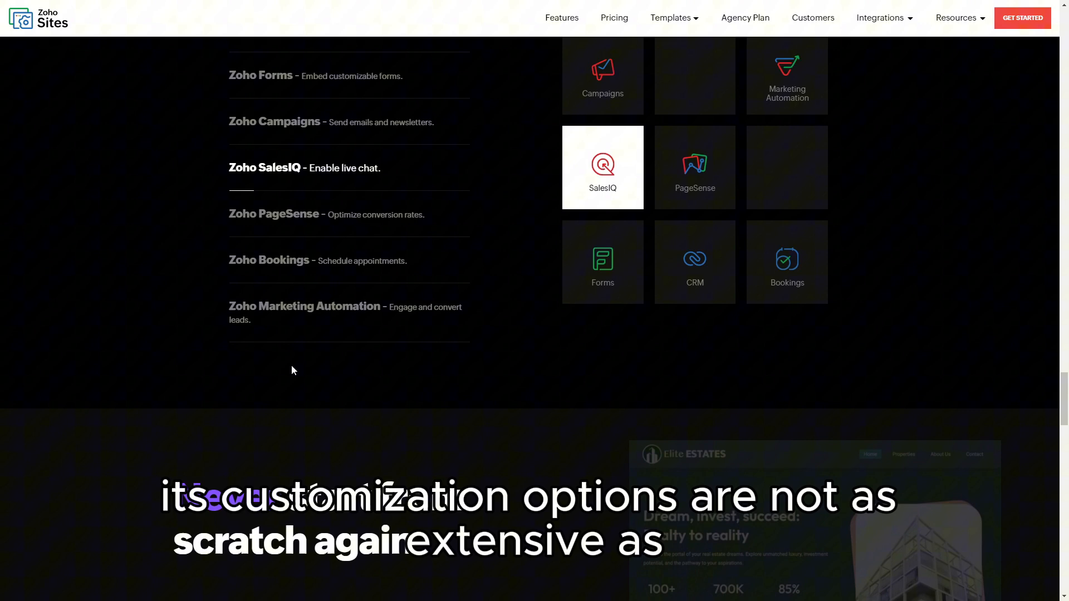
pyautogui.scroll(3)
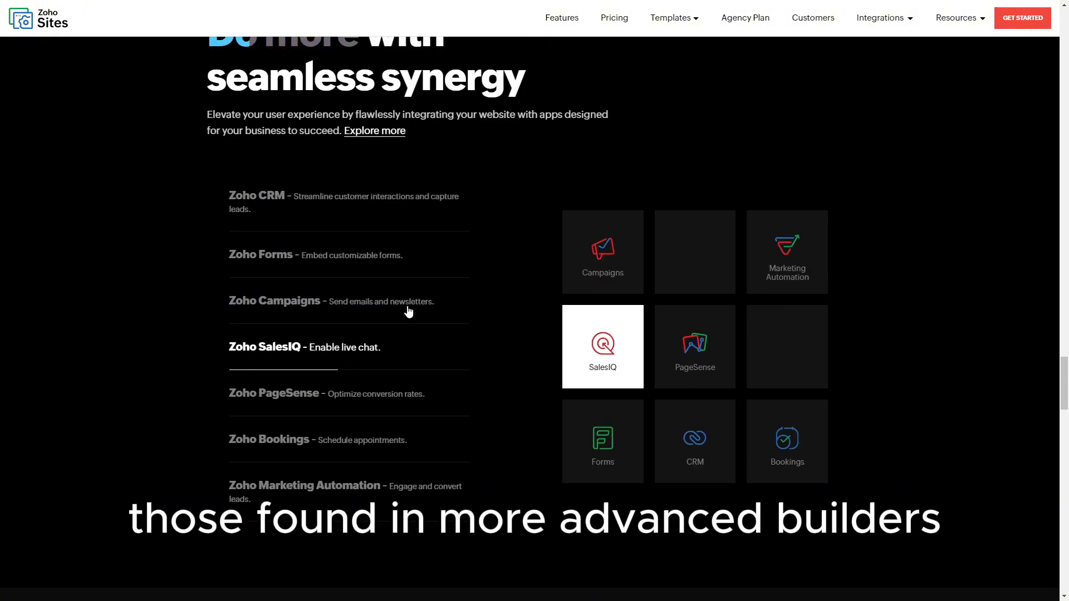
pyautogui.moveTo(792, 394)
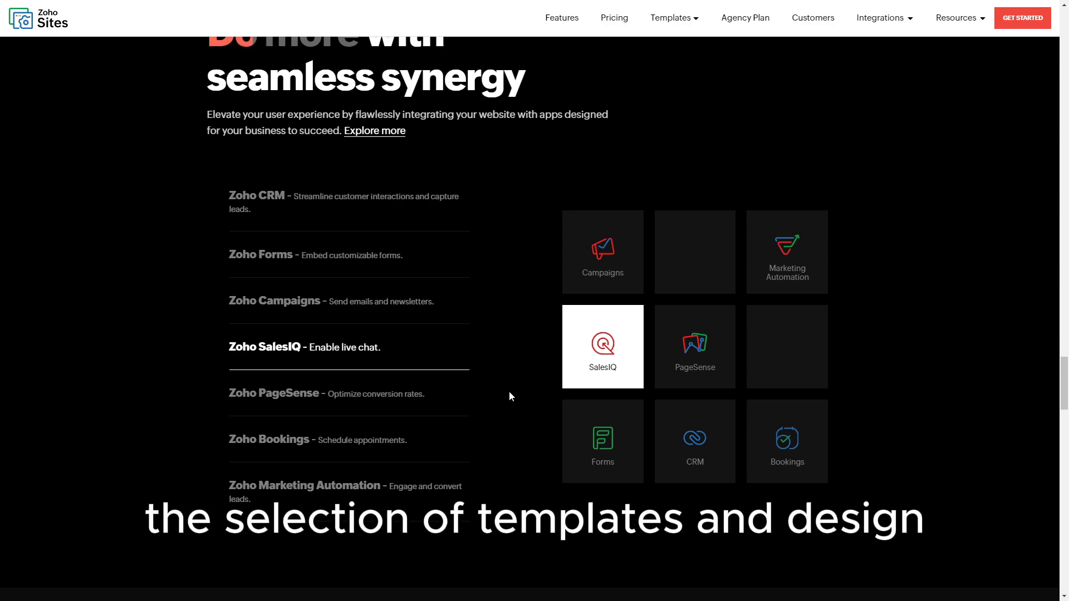
pyautogui.scroll(3)
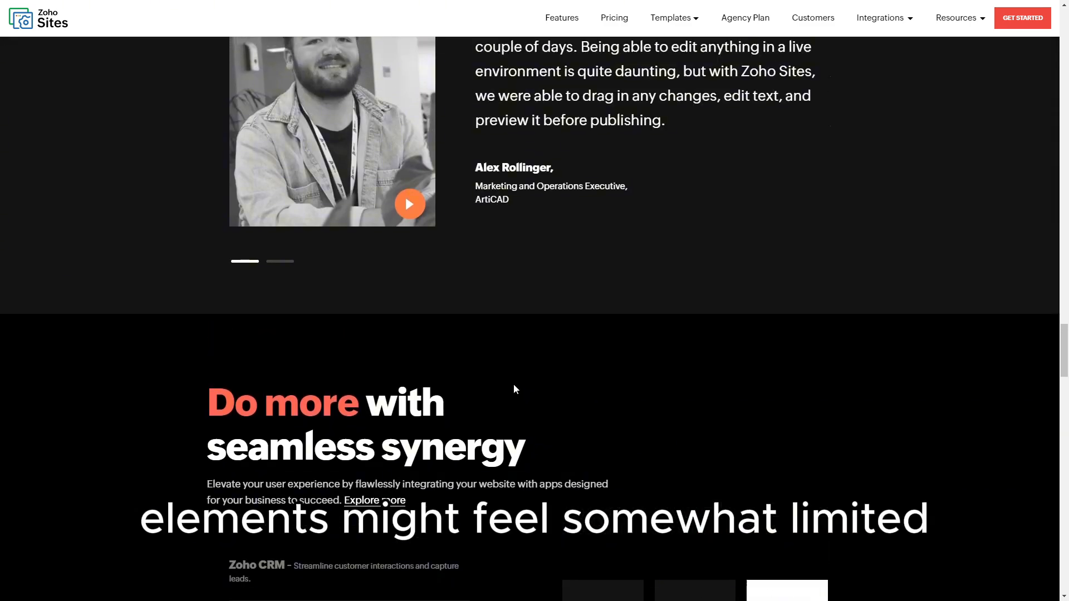
pyautogui.scroll(3)
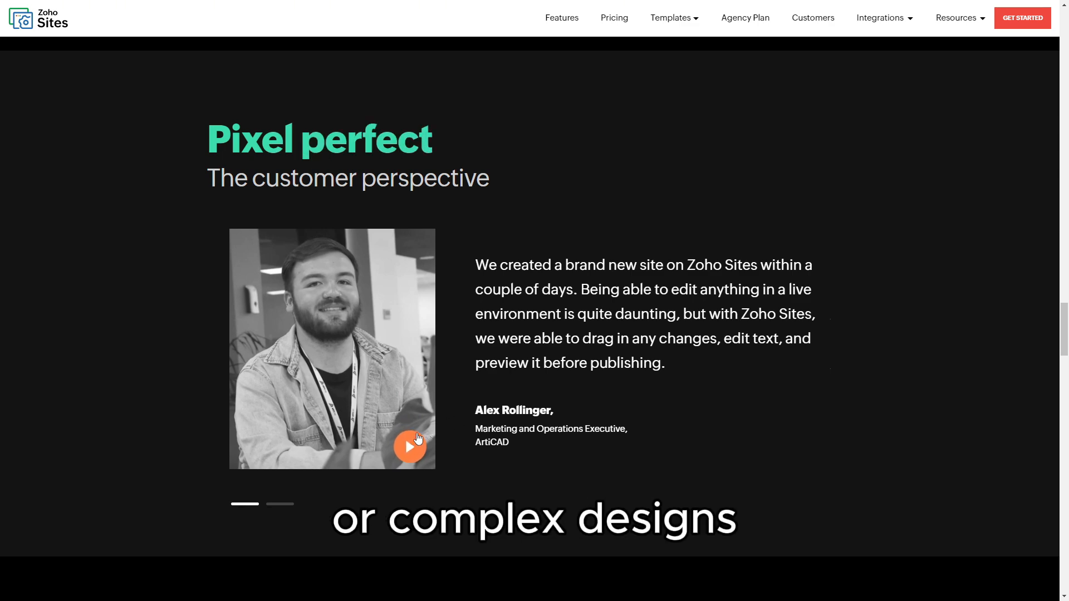
pyautogui.scroll(-3)
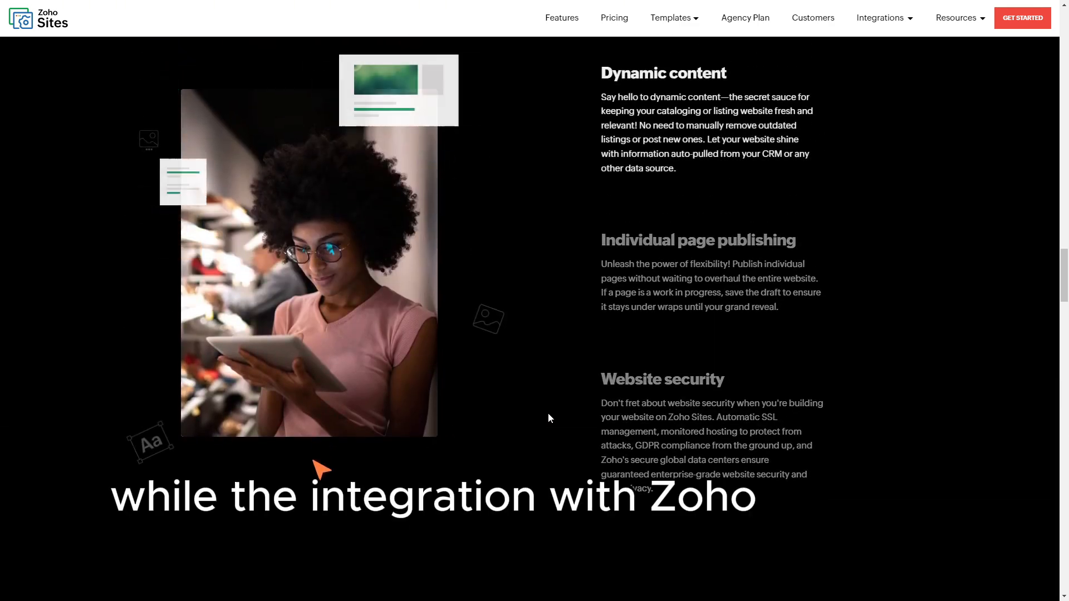
# Scroll up past Subsites, SEO and the GetApp/Capterra ratings to the 'Drag, drop, create' cards.
pyautogui.scroll(-3)
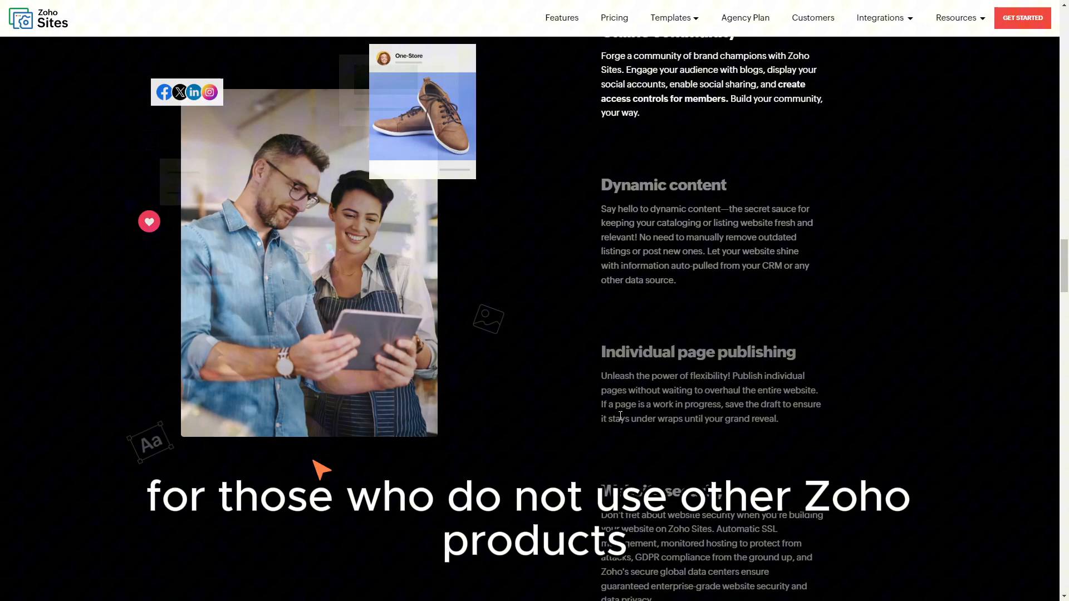
pyautogui.scroll(3)
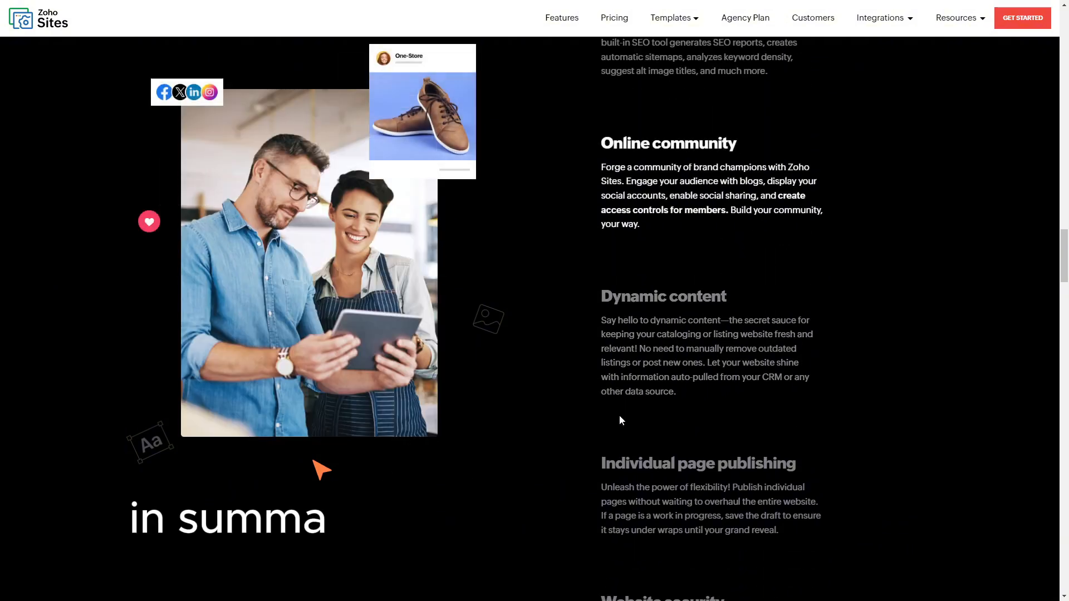
pyautogui.scroll(3)
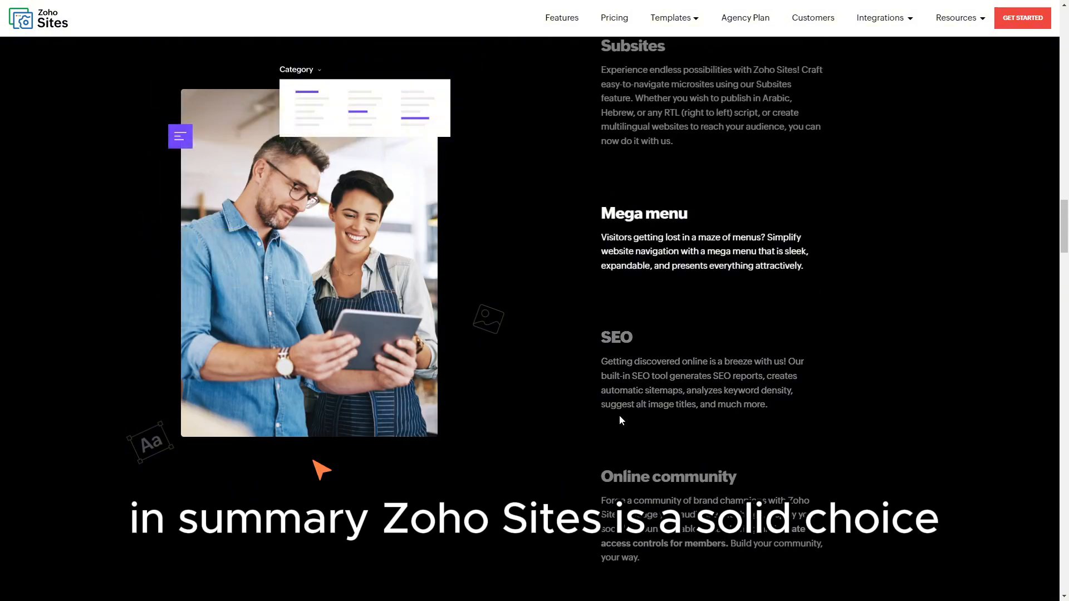
pyautogui.scroll(3)
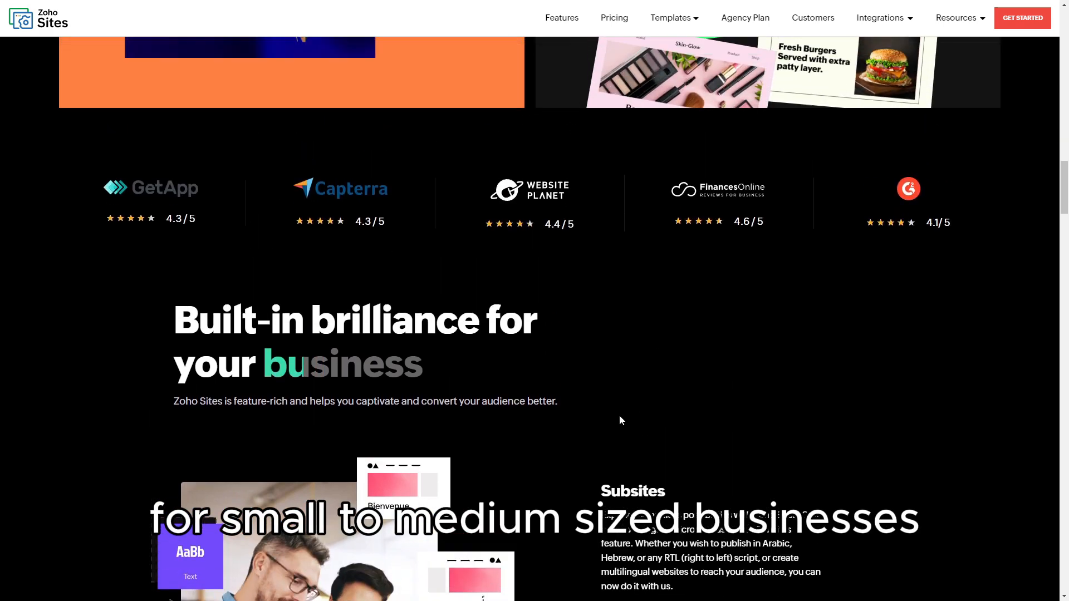
pyautogui.scroll(3)
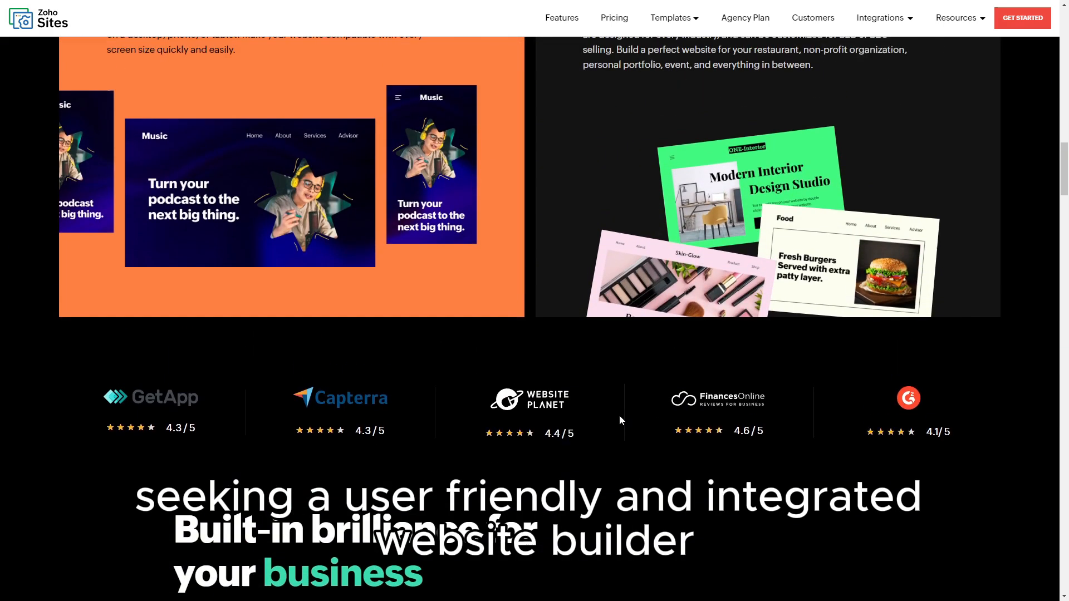
pyautogui.scroll(3)
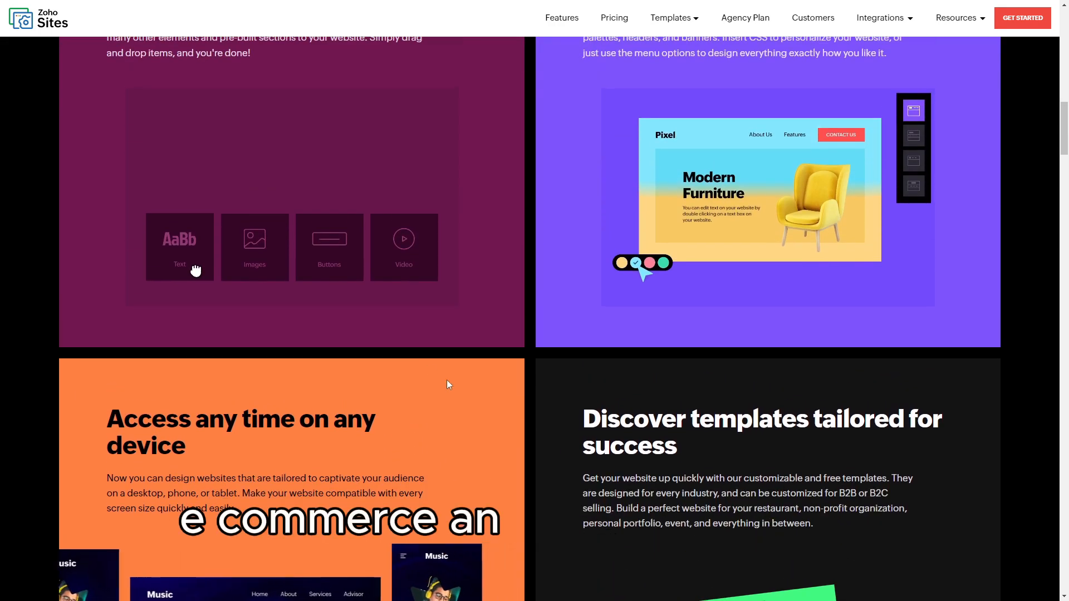
pyautogui.scroll(3)
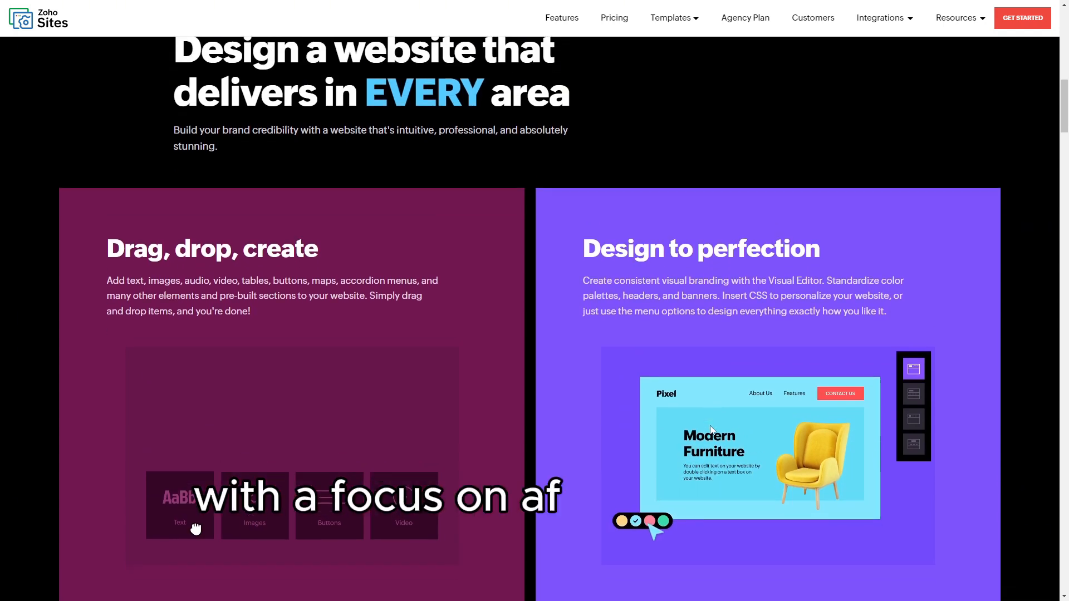
# Scroll up to the top hero banner showing Sign Up and Book a Demo.
pyautogui.scroll(-3)
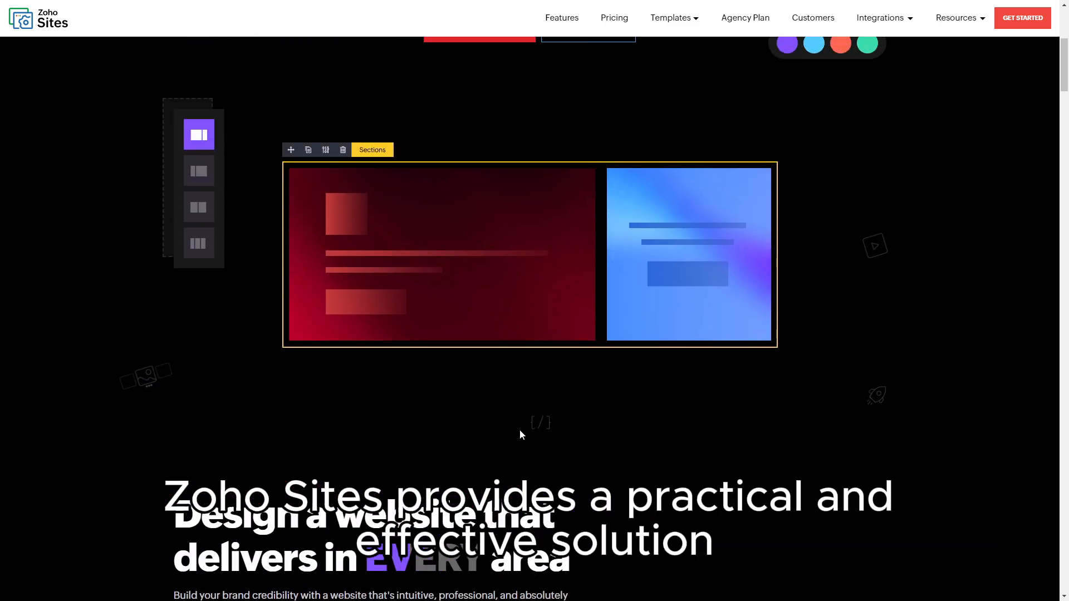
pyautogui.scroll(3)
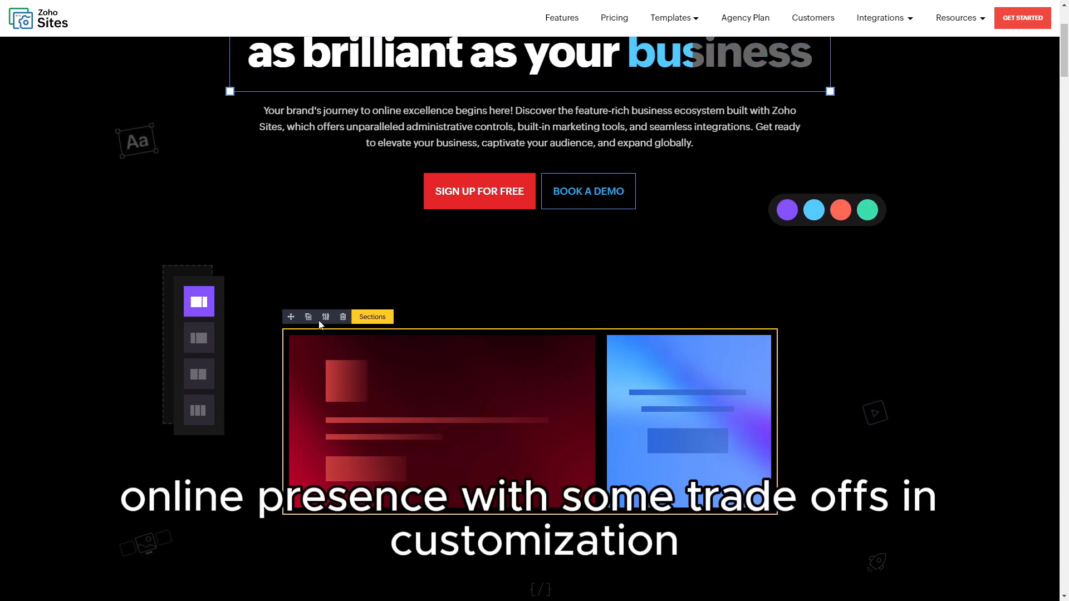
pyautogui.click(841, 210)
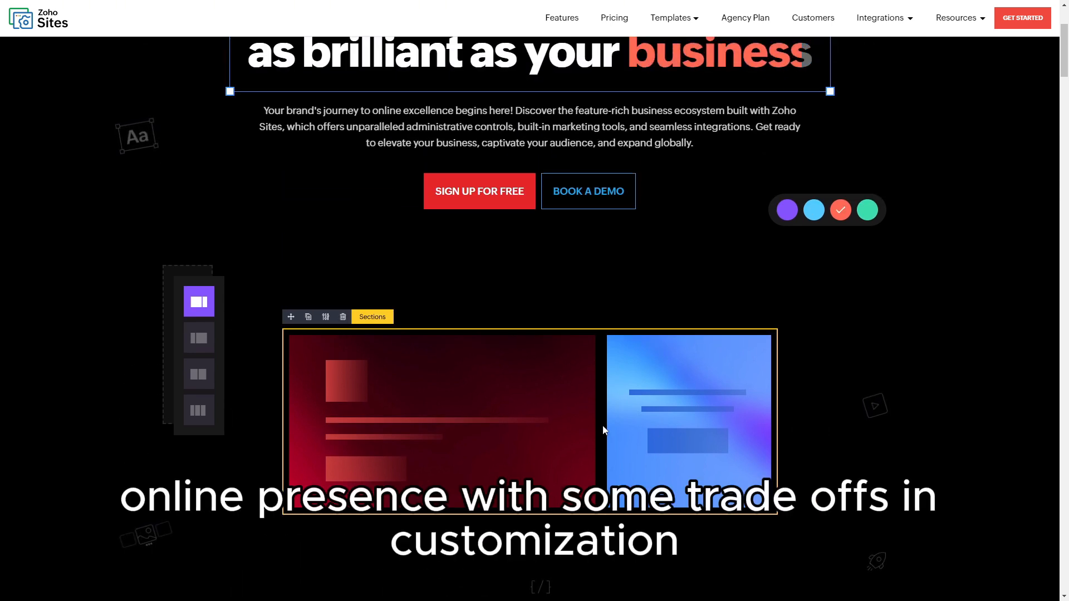